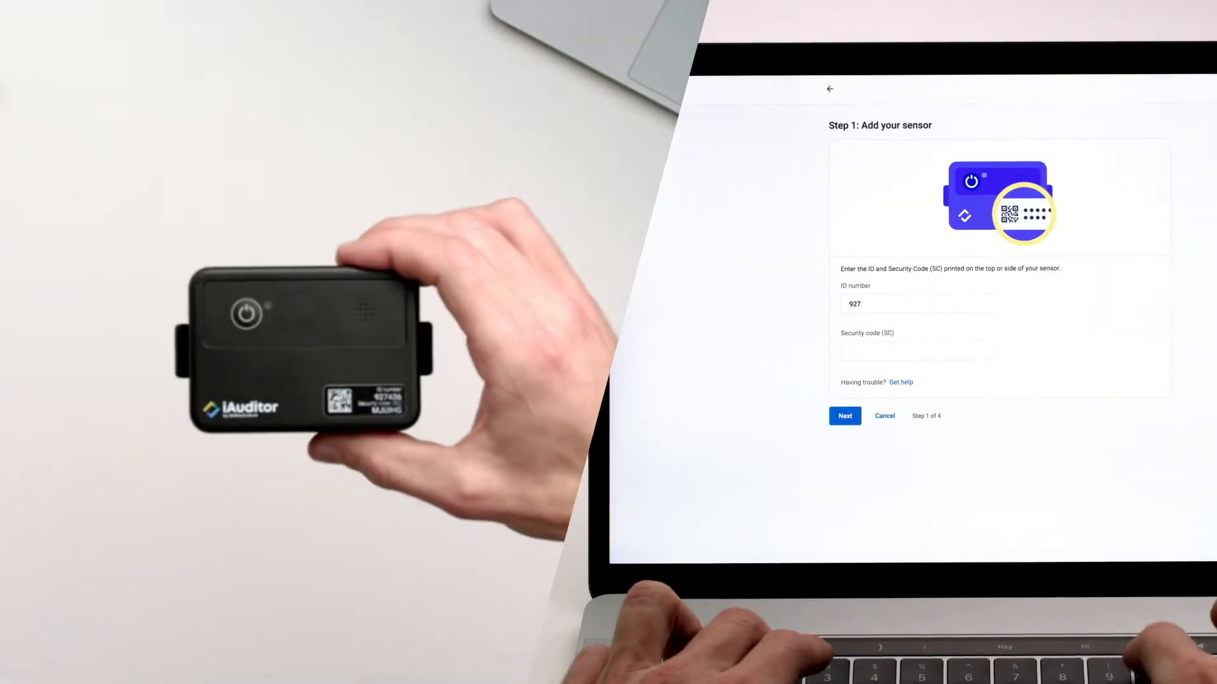
pyautogui.write('MJUI')
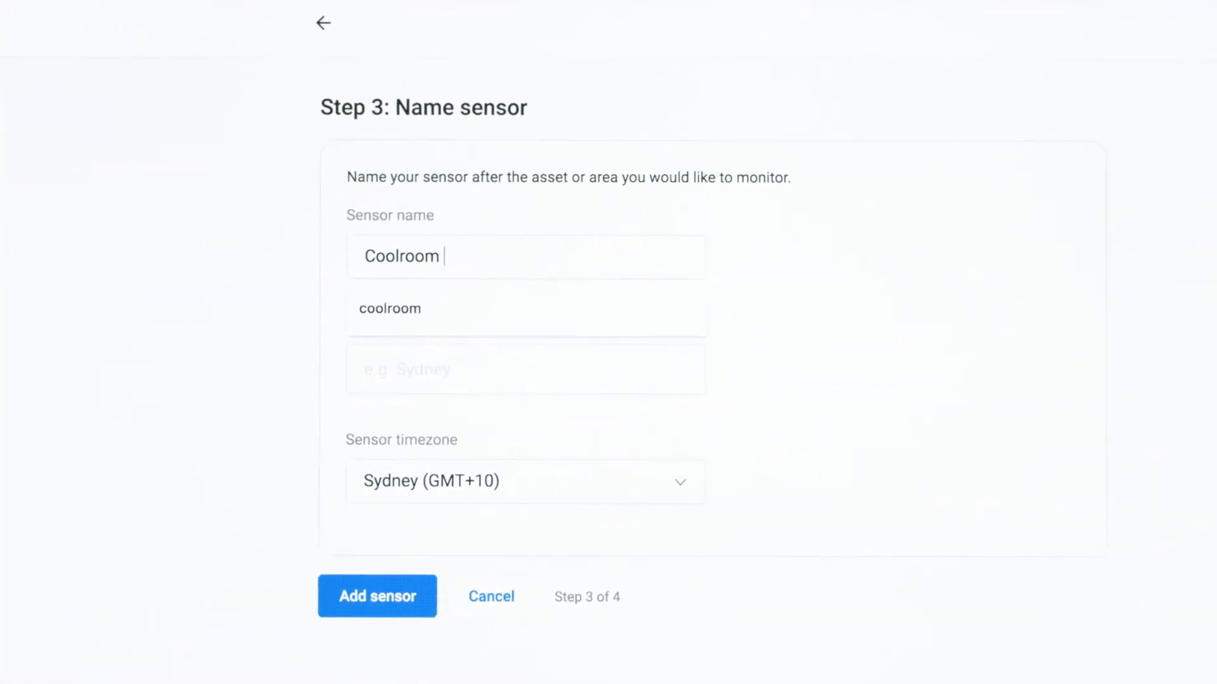
# Step: Assign the sensor to site Sydney NSW, Australia and add it
pyautogui.write('sydn')
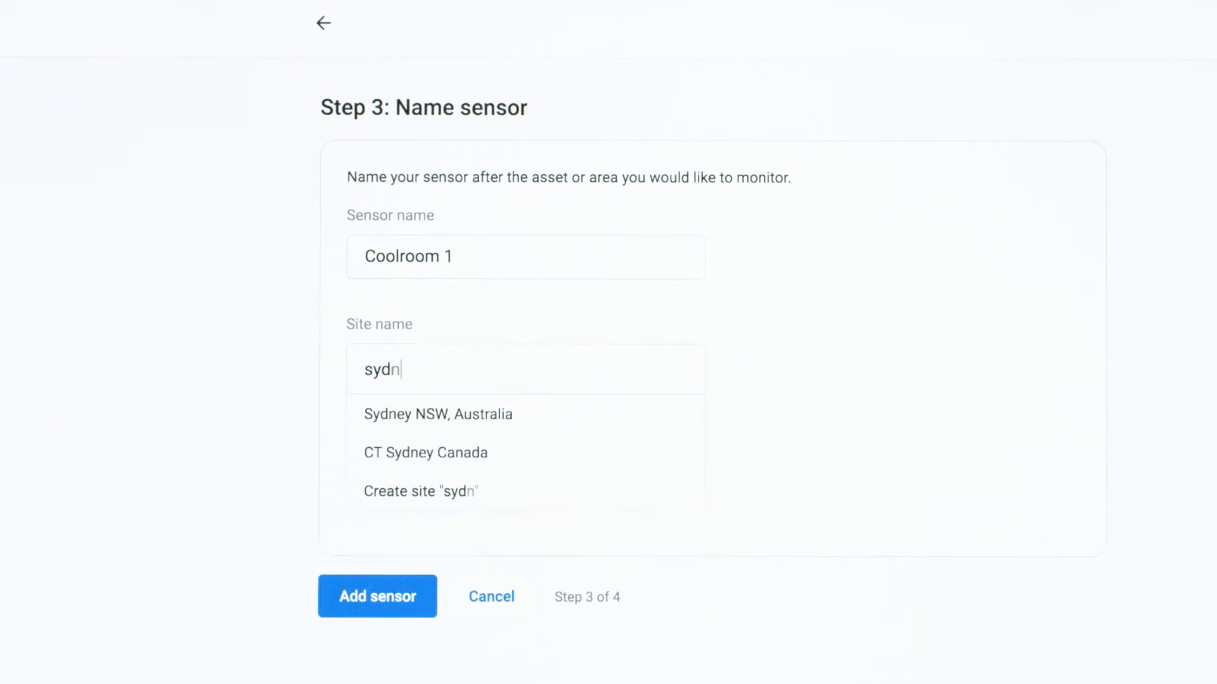
pyautogui.click(436, 414)
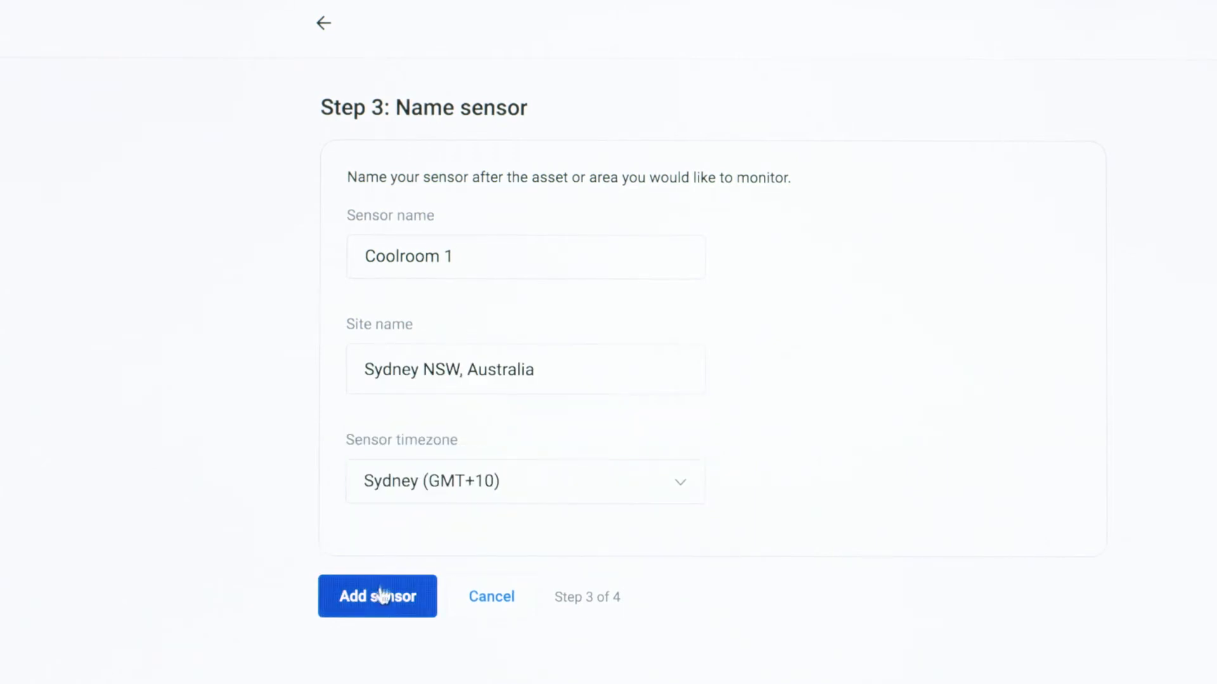
pyautogui.click(376, 596)
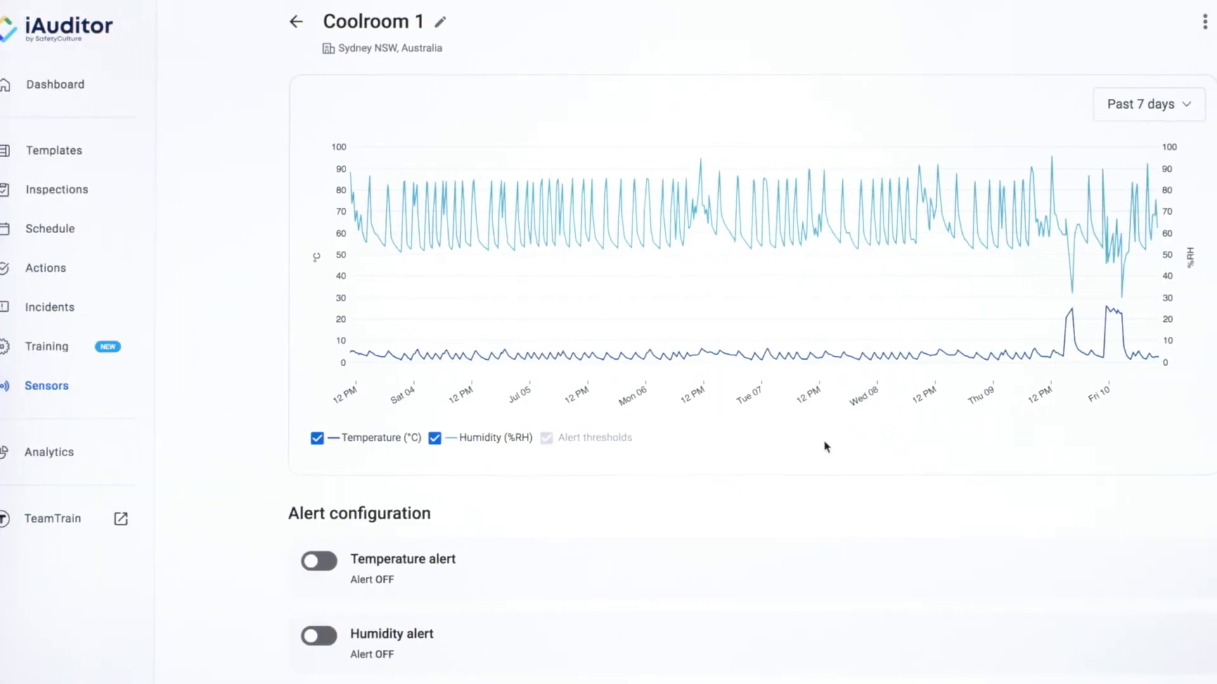
# Step: Enable Coolroom 1's temperature alert and add an email address as recipient
pyautogui.click(319, 560)
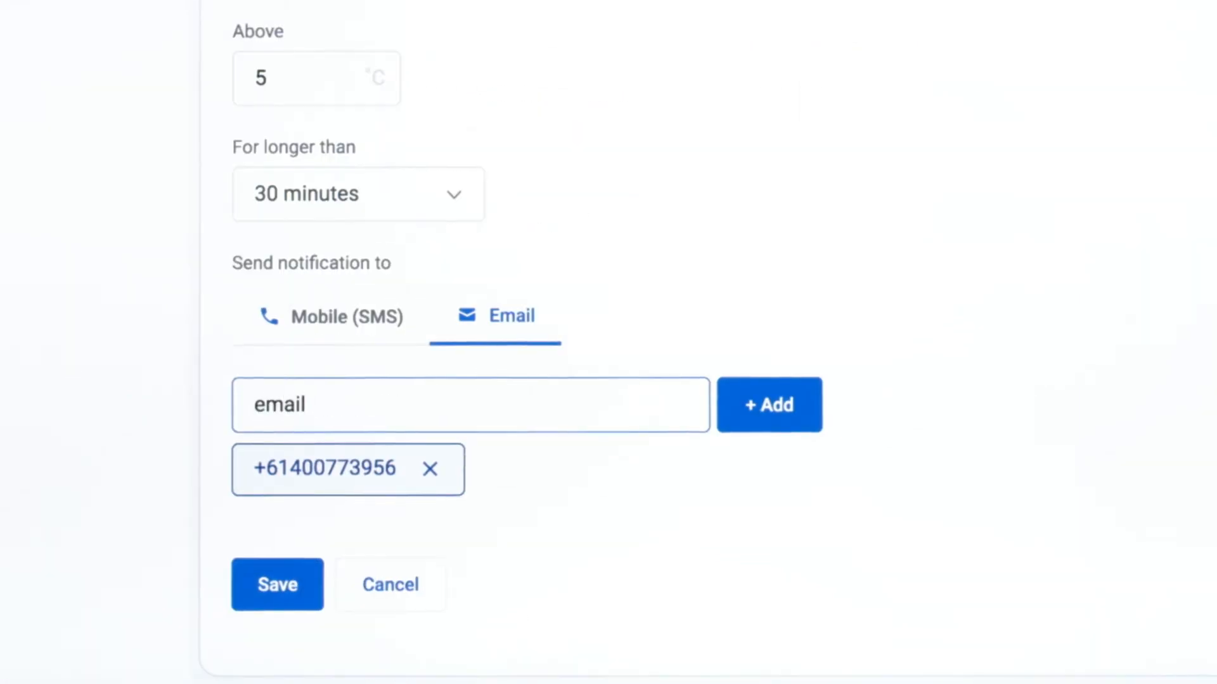
pyautogui.click(767, 404)
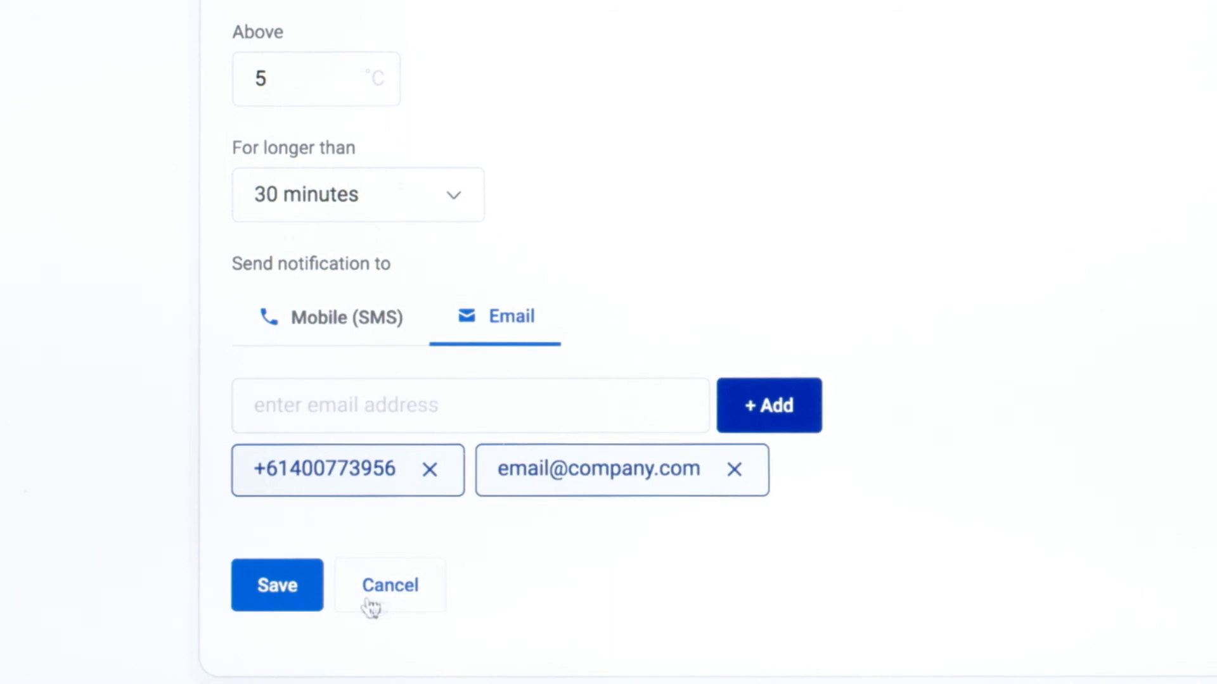